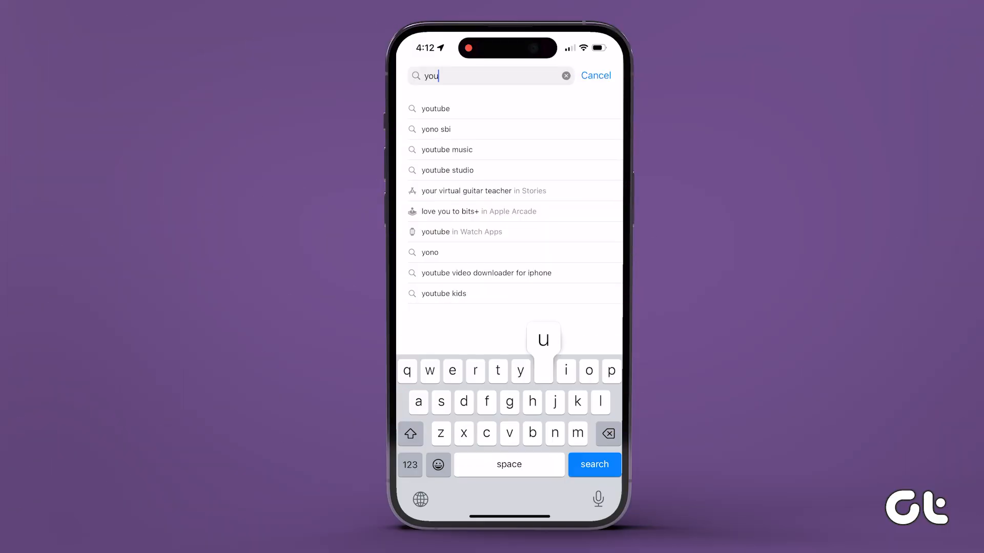
- Search the App Store for 'youtube' and open the YouTube: Watch, Listen, Stream listing
click(593, 465)
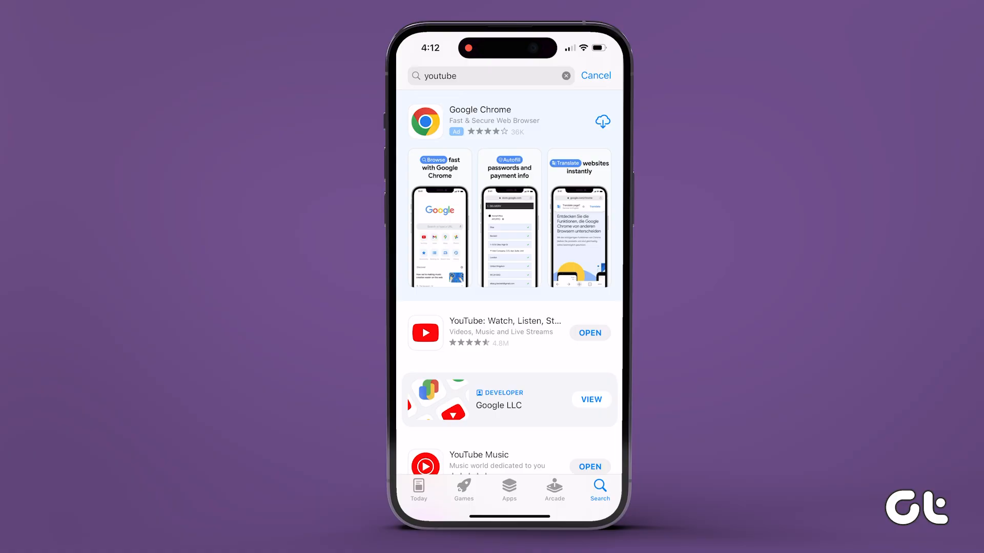
click(504, 332)
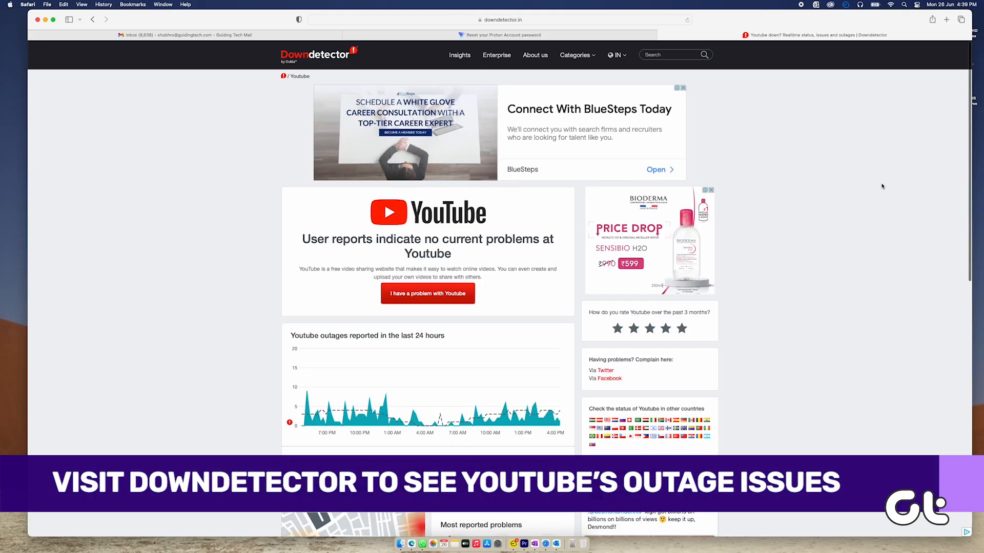
- Scroll through Downdetector's YouTube outage report chart
scroll(down, 3)
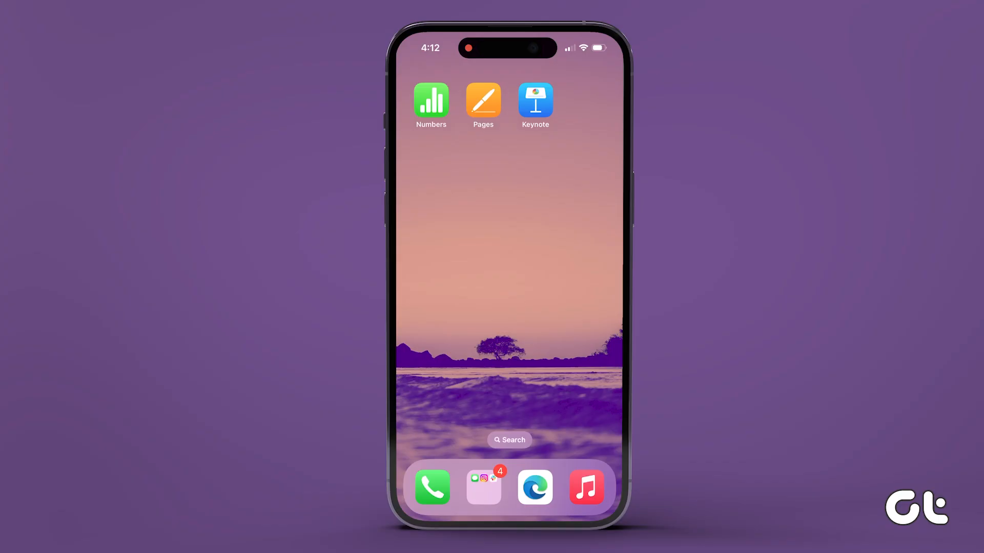
- Search 'youtube' in Spotlight and launch the YouTube Top Hit
click(509, 440)
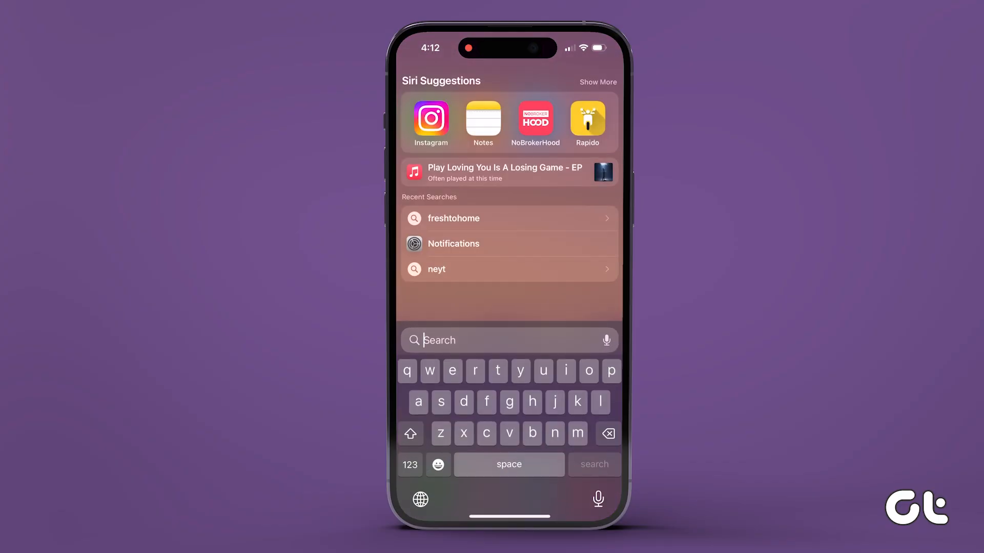
text(youtube)
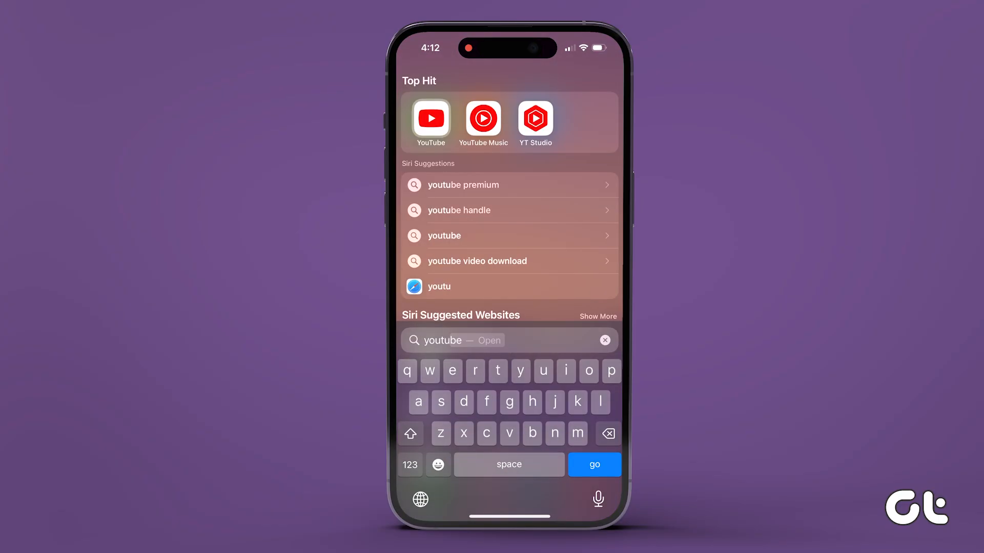
click(430, 118)
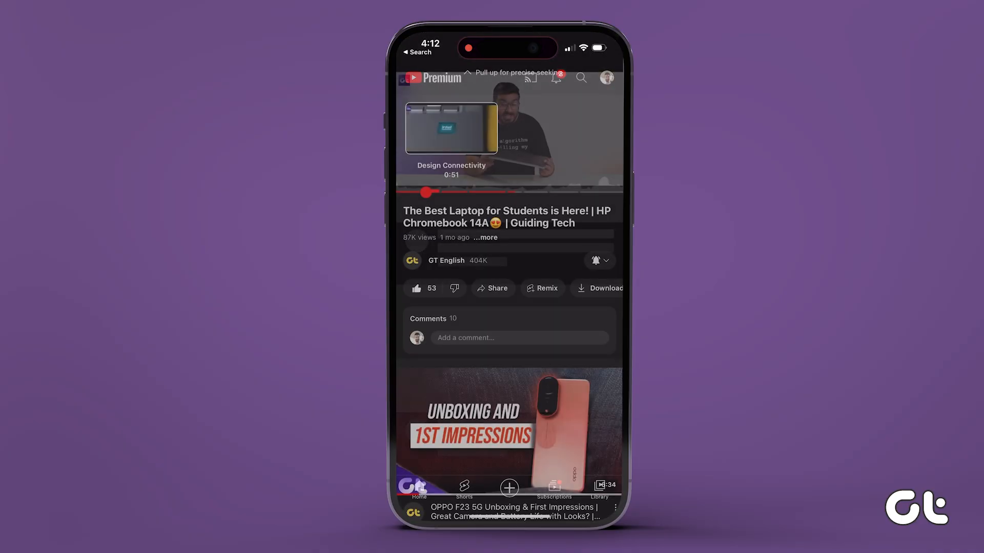
click(509, 129)
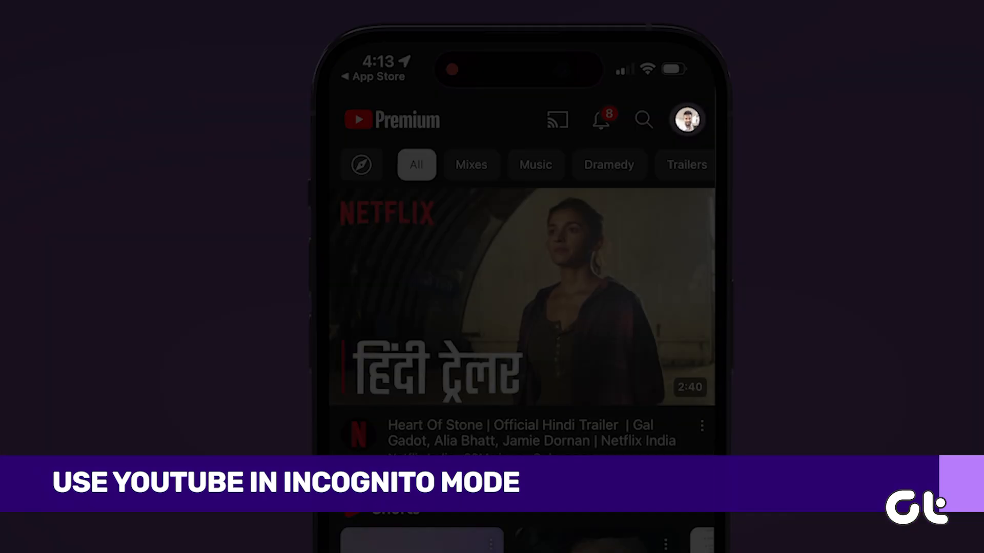
- Turn on Incognito from the YouTube profile menu and view its confirmation notice
click(686, 119)
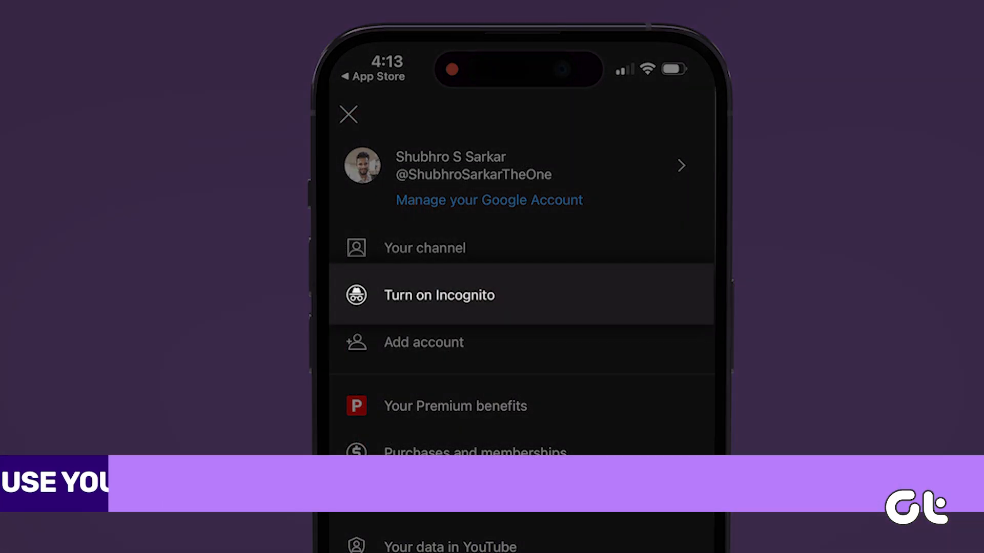
click(439, 295)
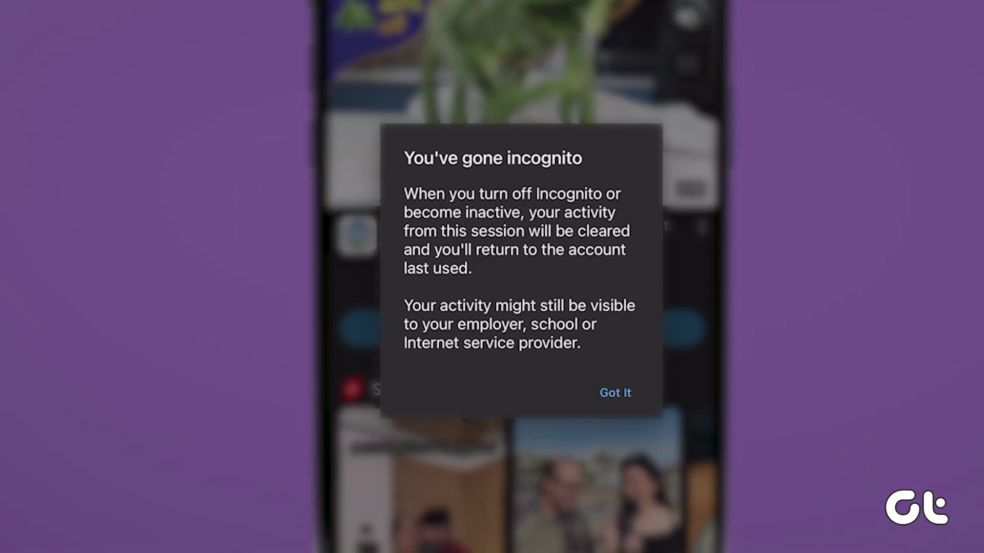
scroll(up, 3)
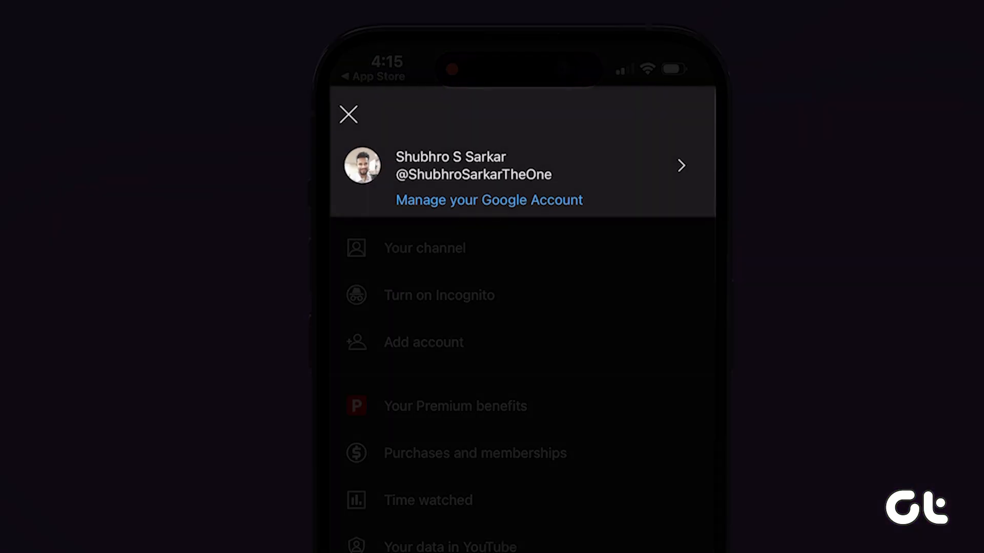
- Use YouTube signed out, then sign back in with the saved account
click(520, 165)
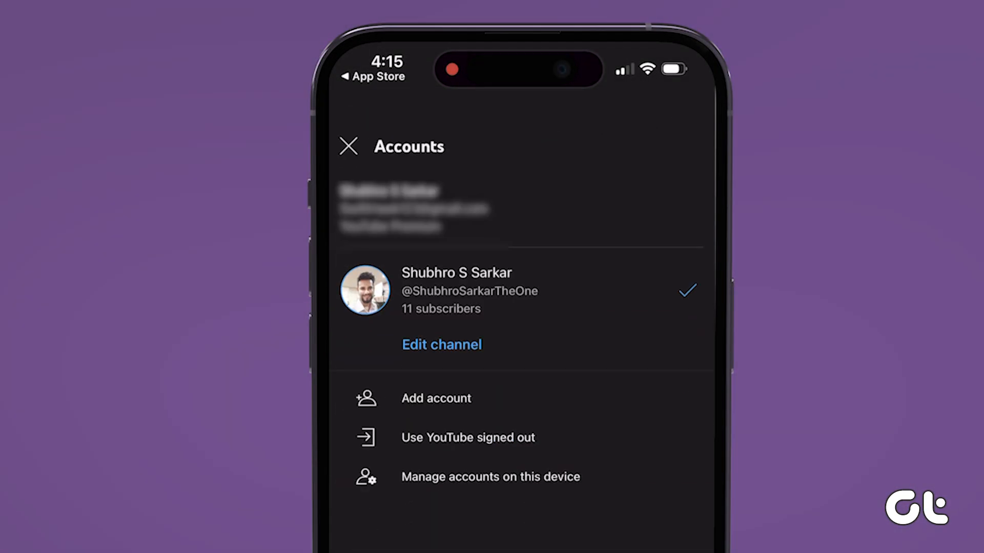
click(349, 146)
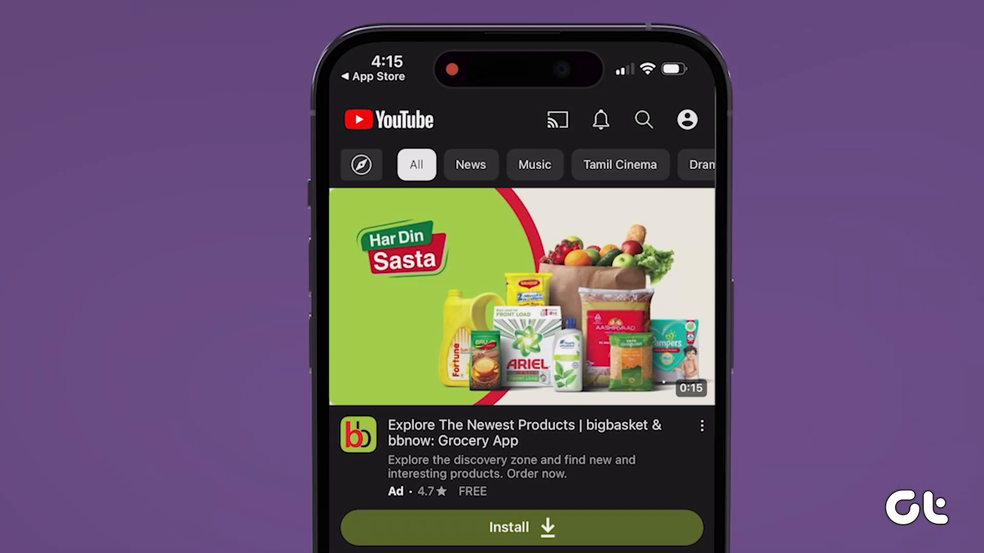
click(686, 119)
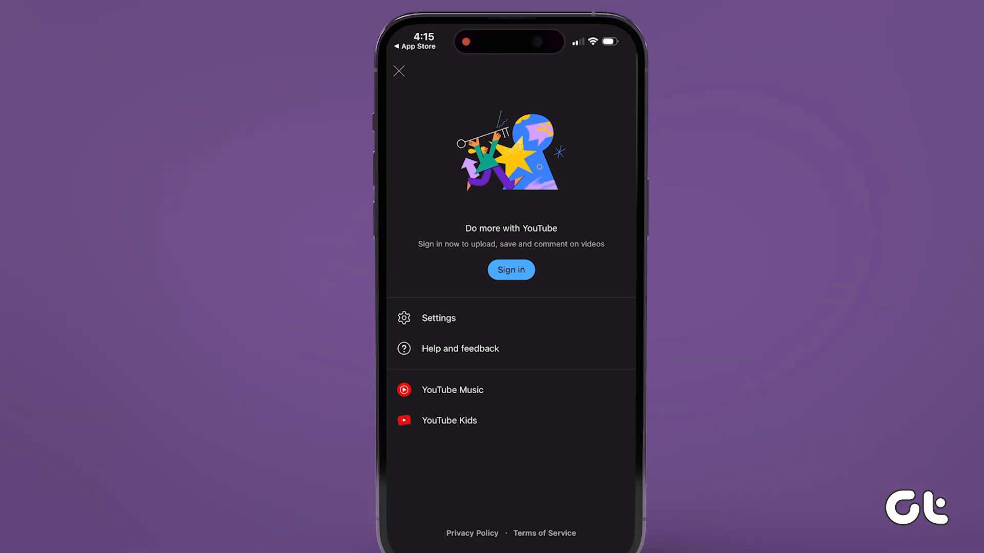
click(510, 270)
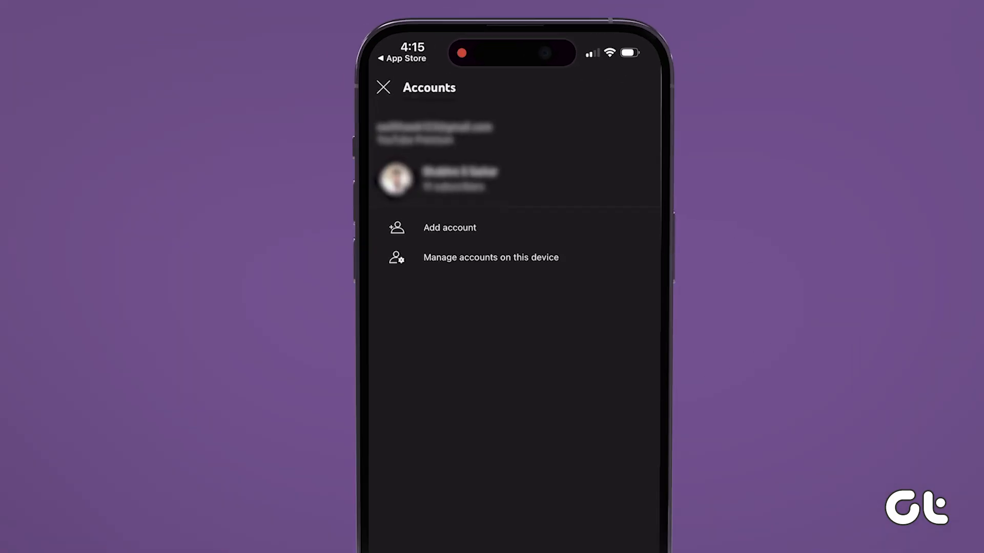
click(383, 87)
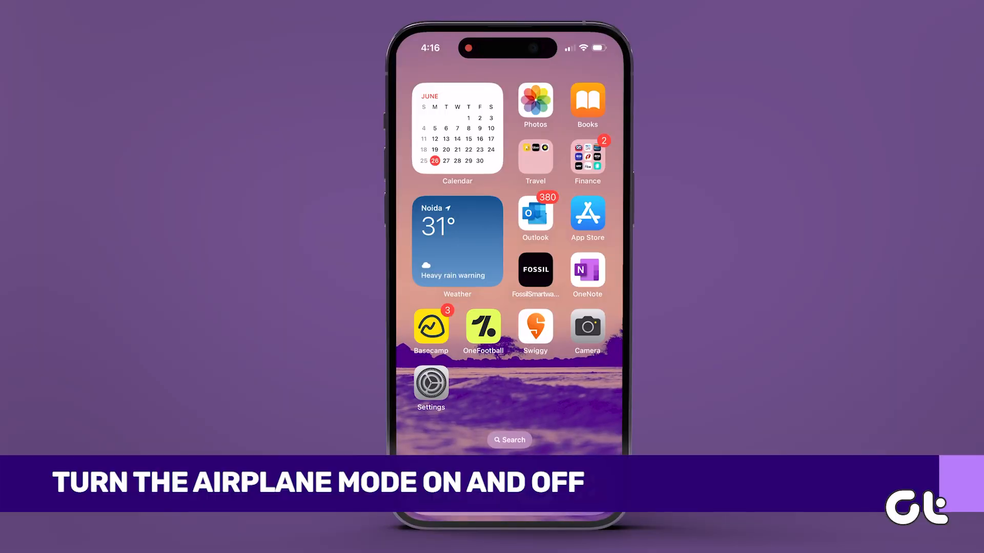
- Switch Airplane Mode on and then back off in iOS Settings
click(431, 383)
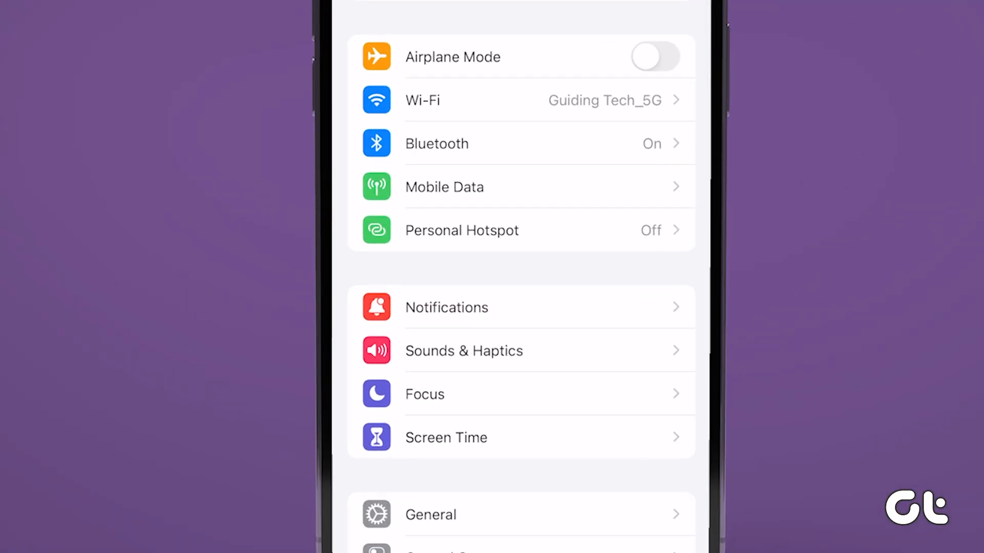
click(654, 57)
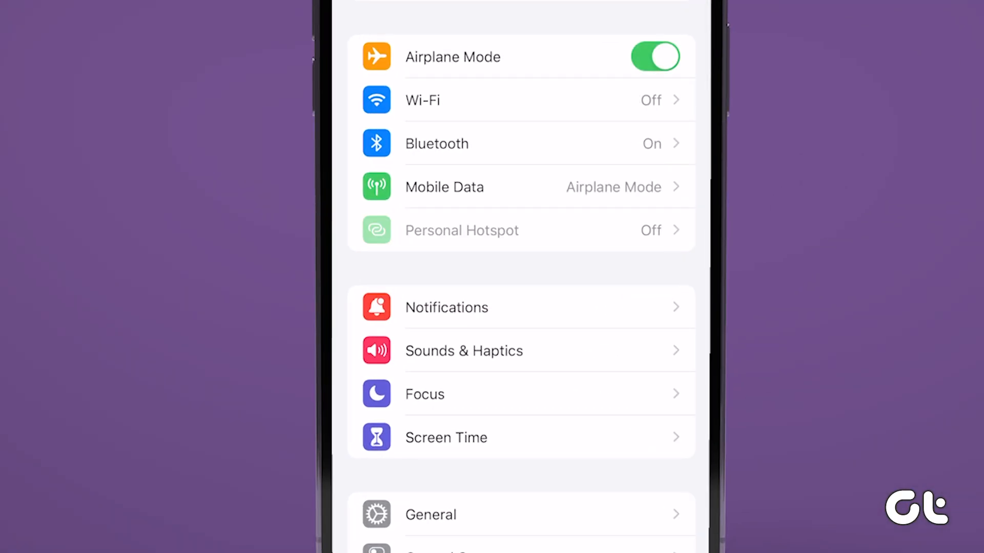
click(654, 56)
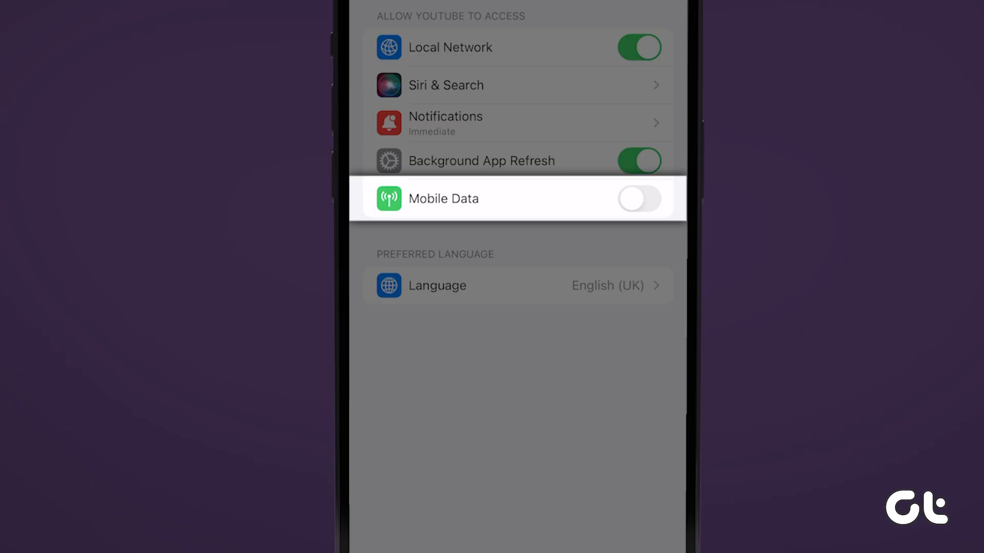
- Turn on the Mobile Data toggle for YouTube
click(638, 199)
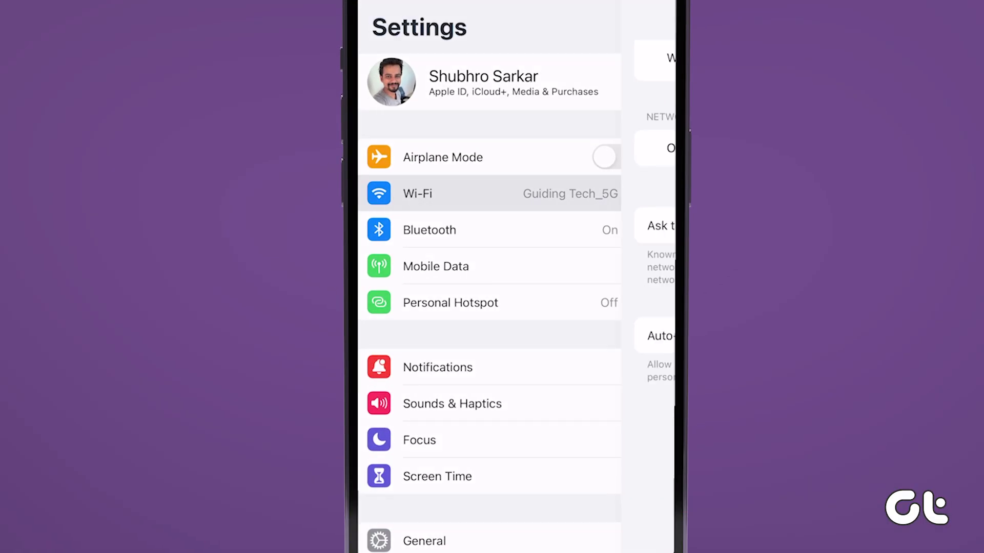
- Set Guiding Tech_5G's DNS to Manual and start entering server address 8.8.8
click(416, 193)
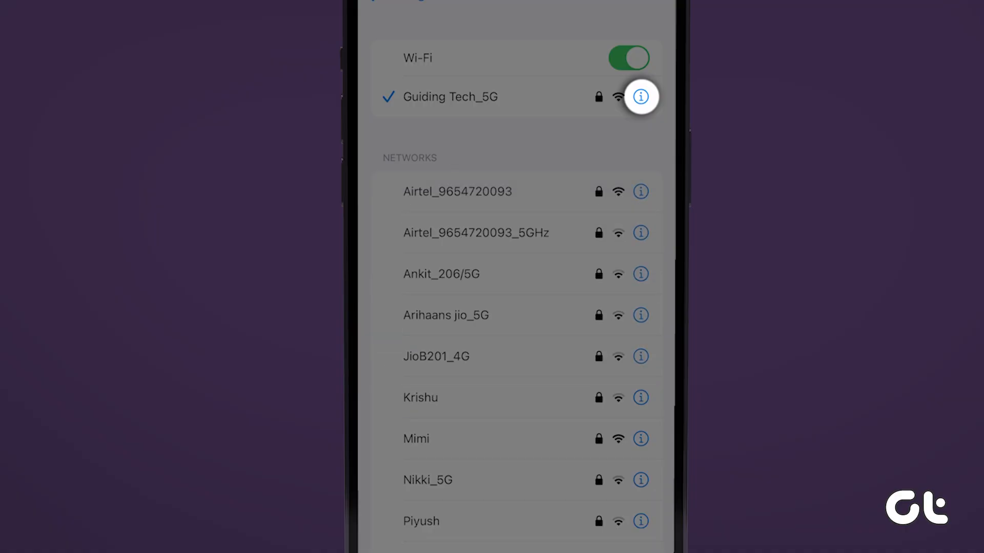
click(639, 97)
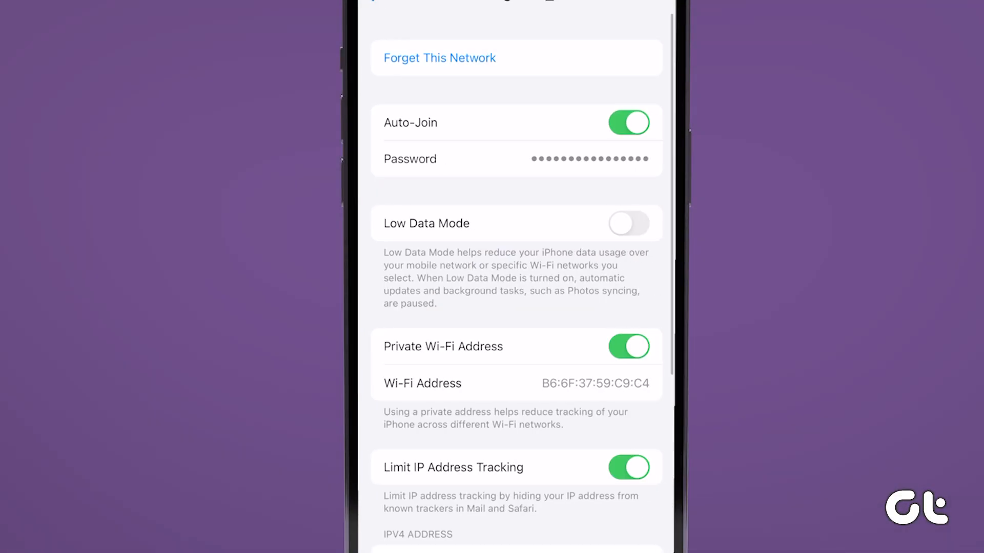
scroll(down, 3)
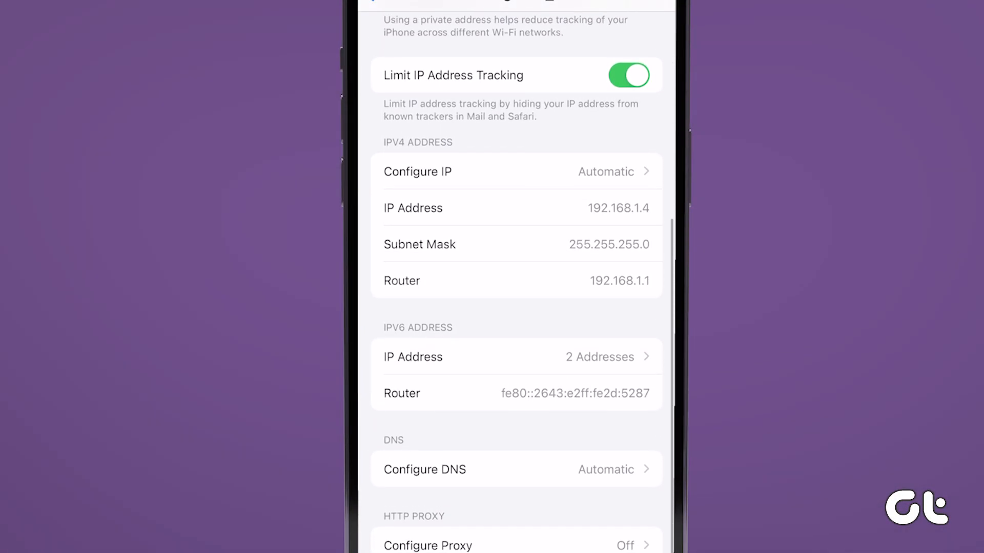
click(516, 469)
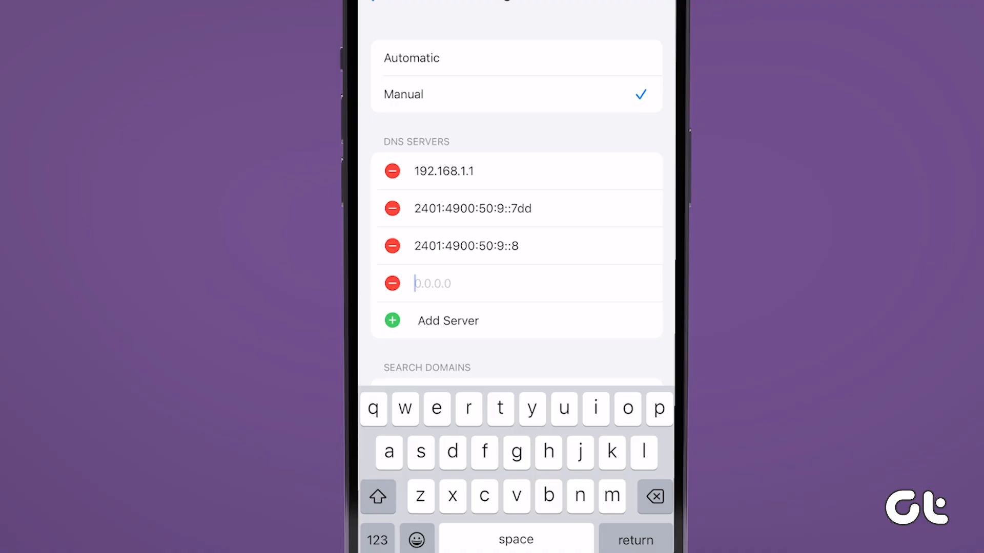
text(8)
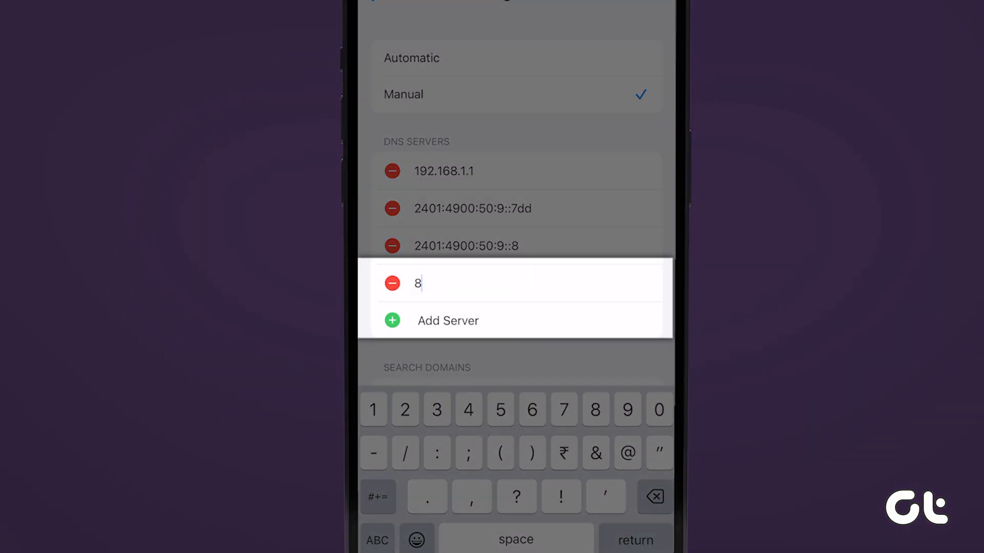
text(.8.8.)
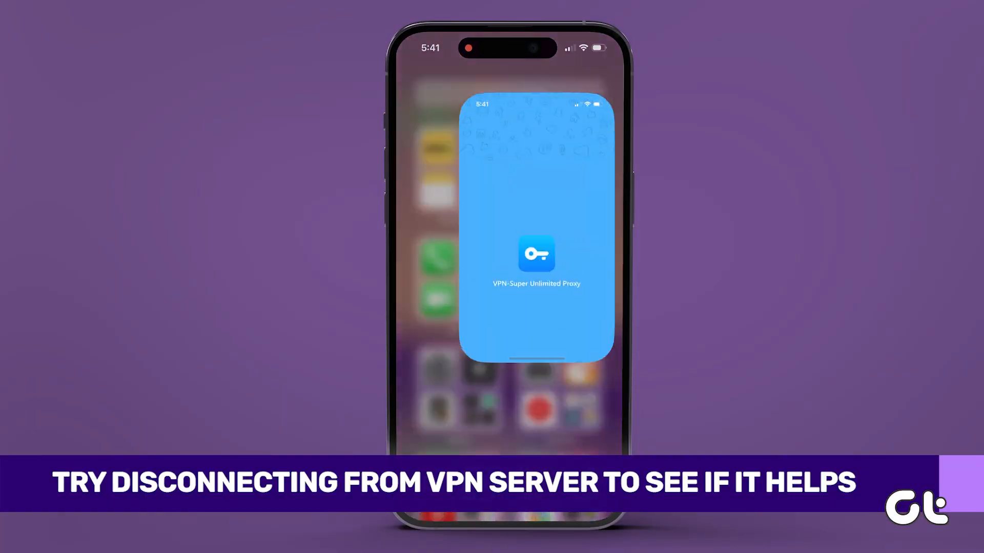
- Disconnect VPN-Super Unlimited Proxy from the Singapore1 server, confirming with OK
click(537, 255)
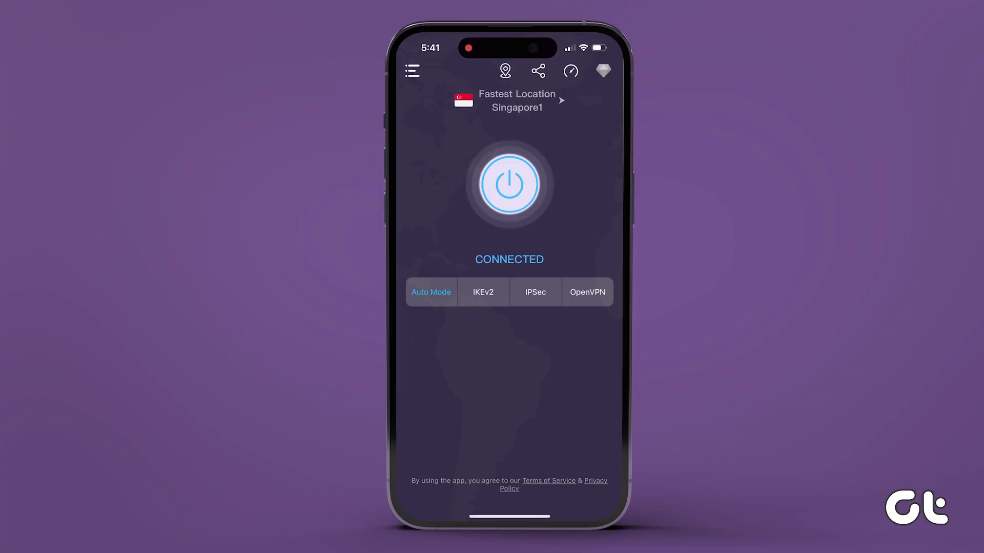
click(508, 184)
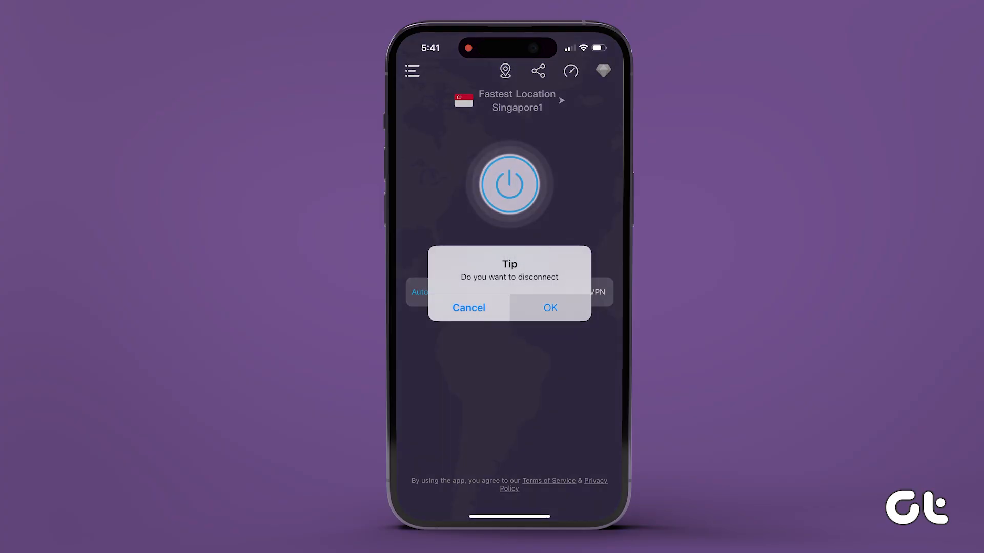
click(549, 307)
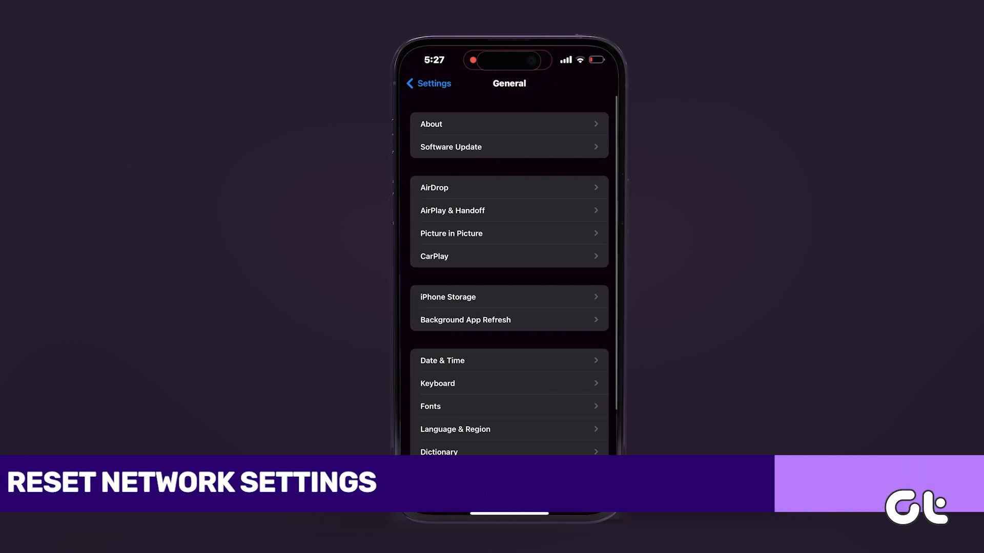
- Choose Reset Network Settings under Transfer or Reset iPhone to reach the passcode prompt
scroll(down, 3)
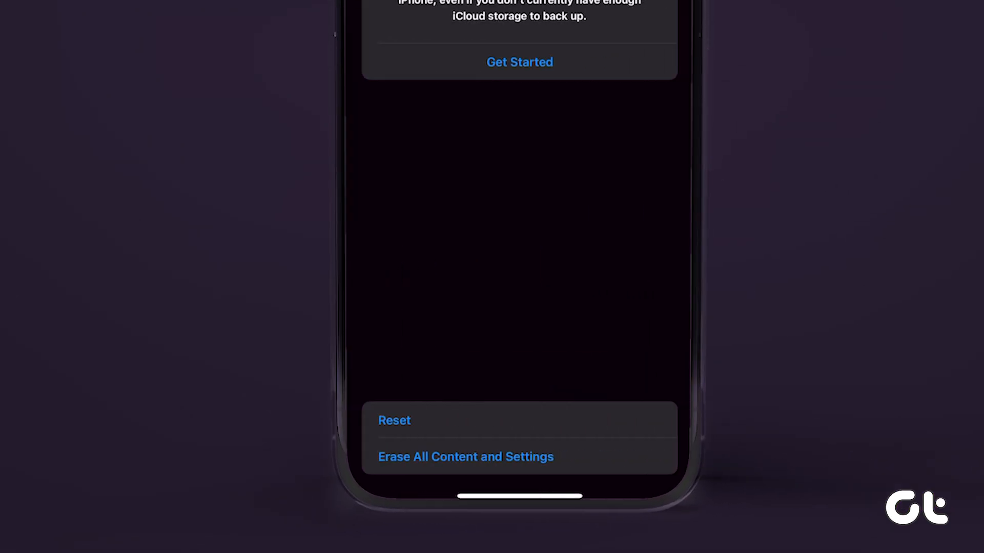
click(394, 421)
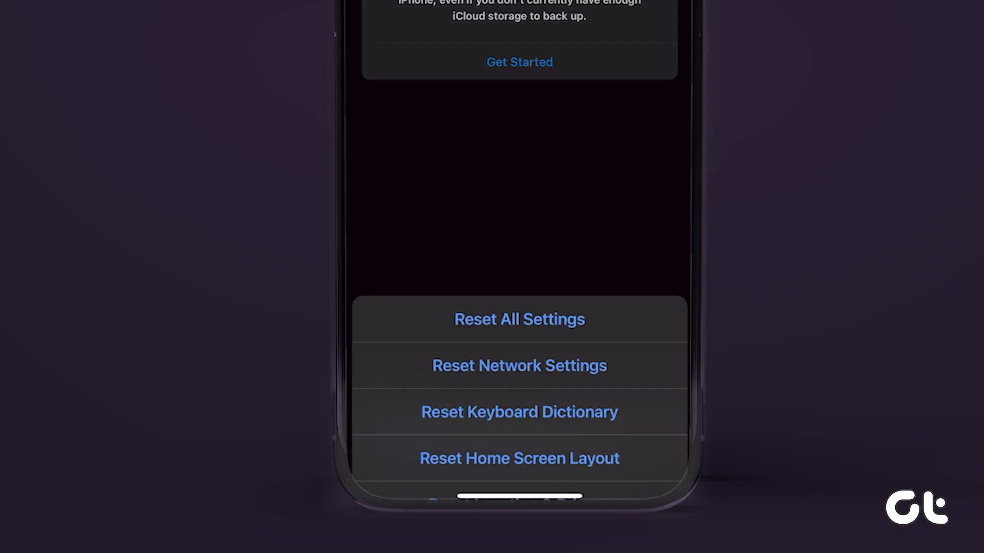
click(519, 365)
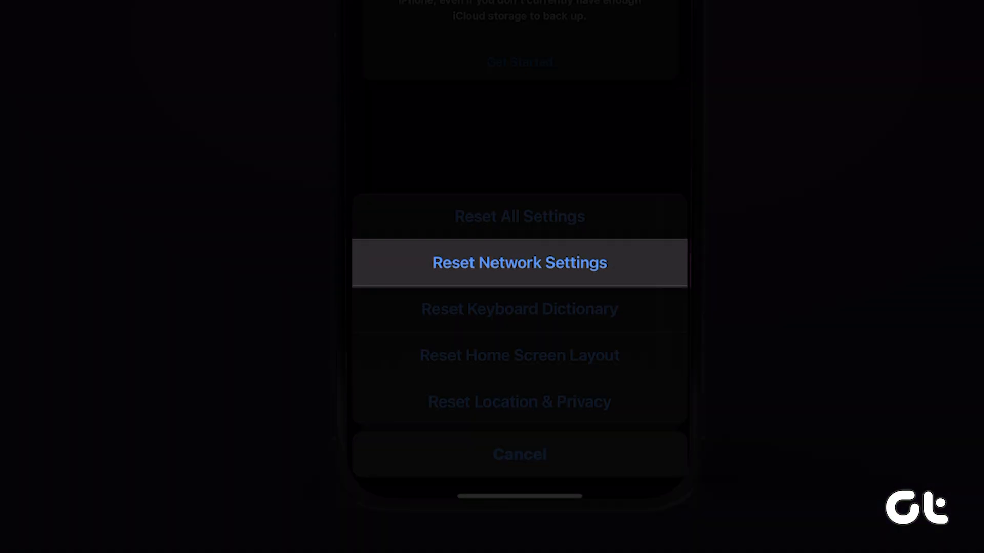
click(519, 262)
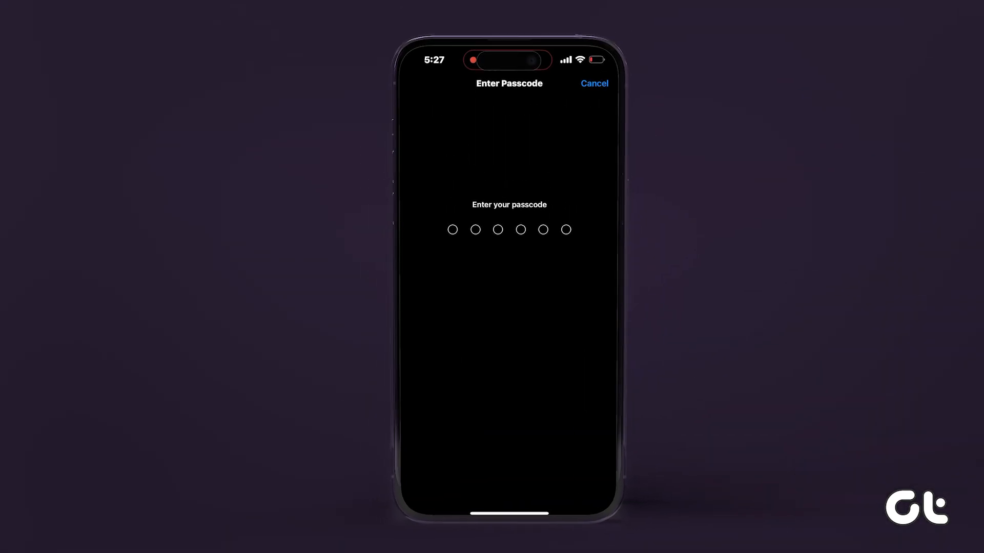